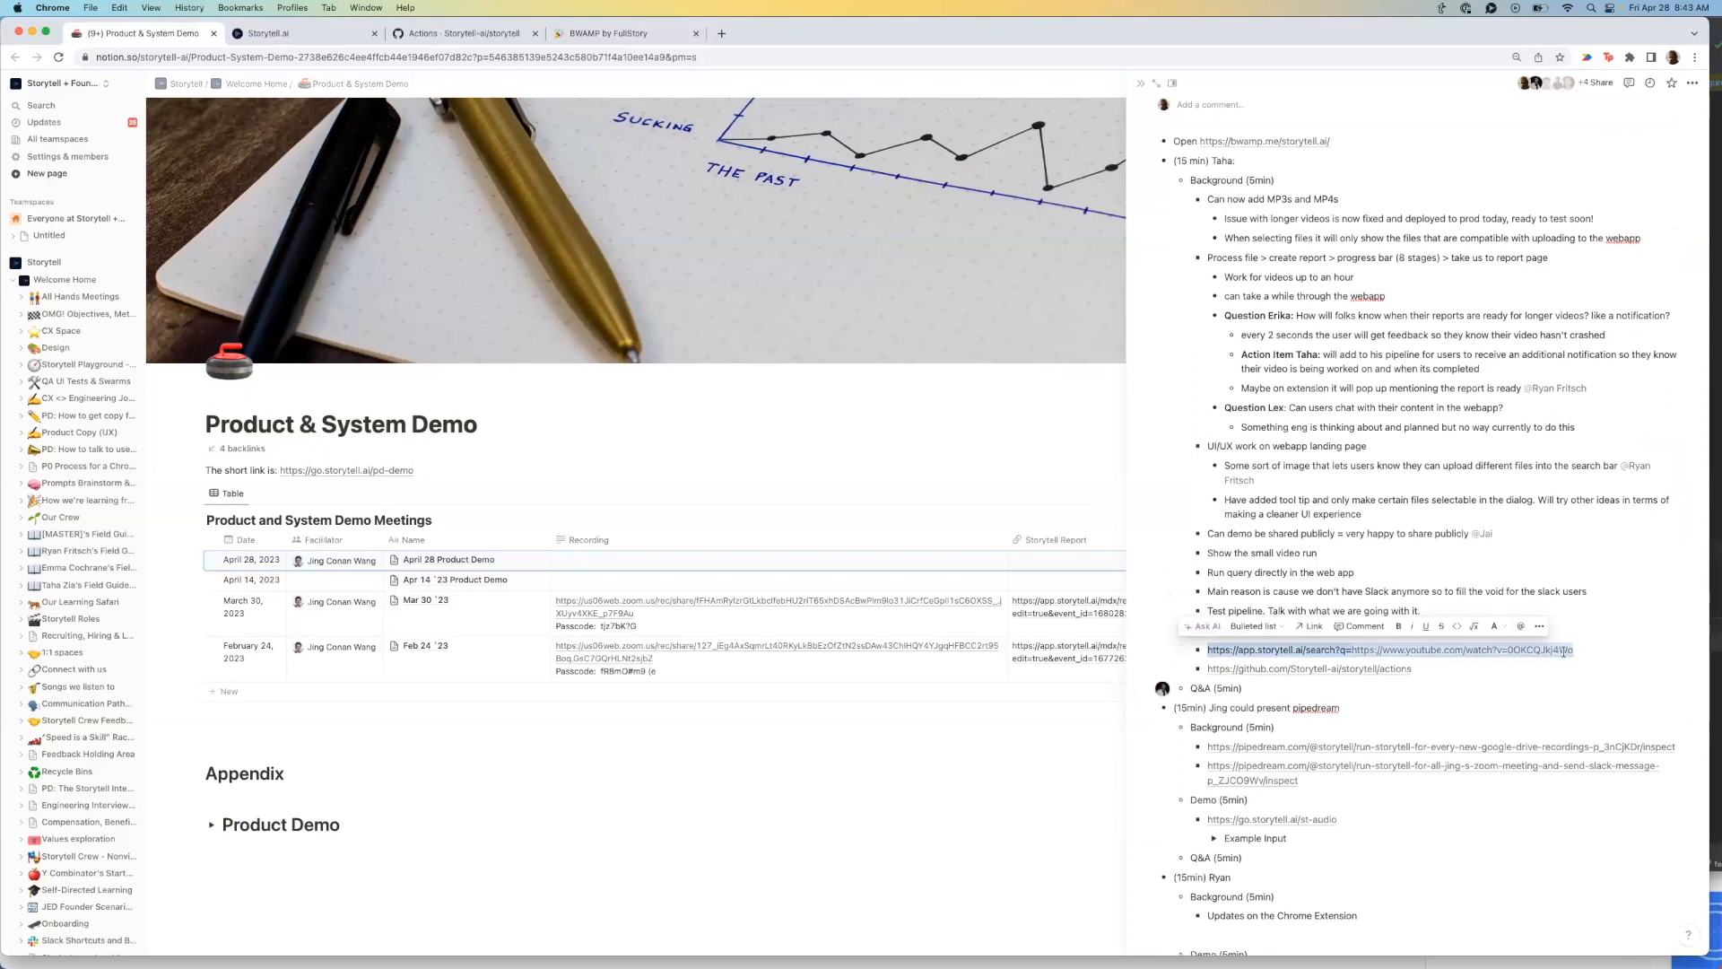
mouse_move(810, 170)
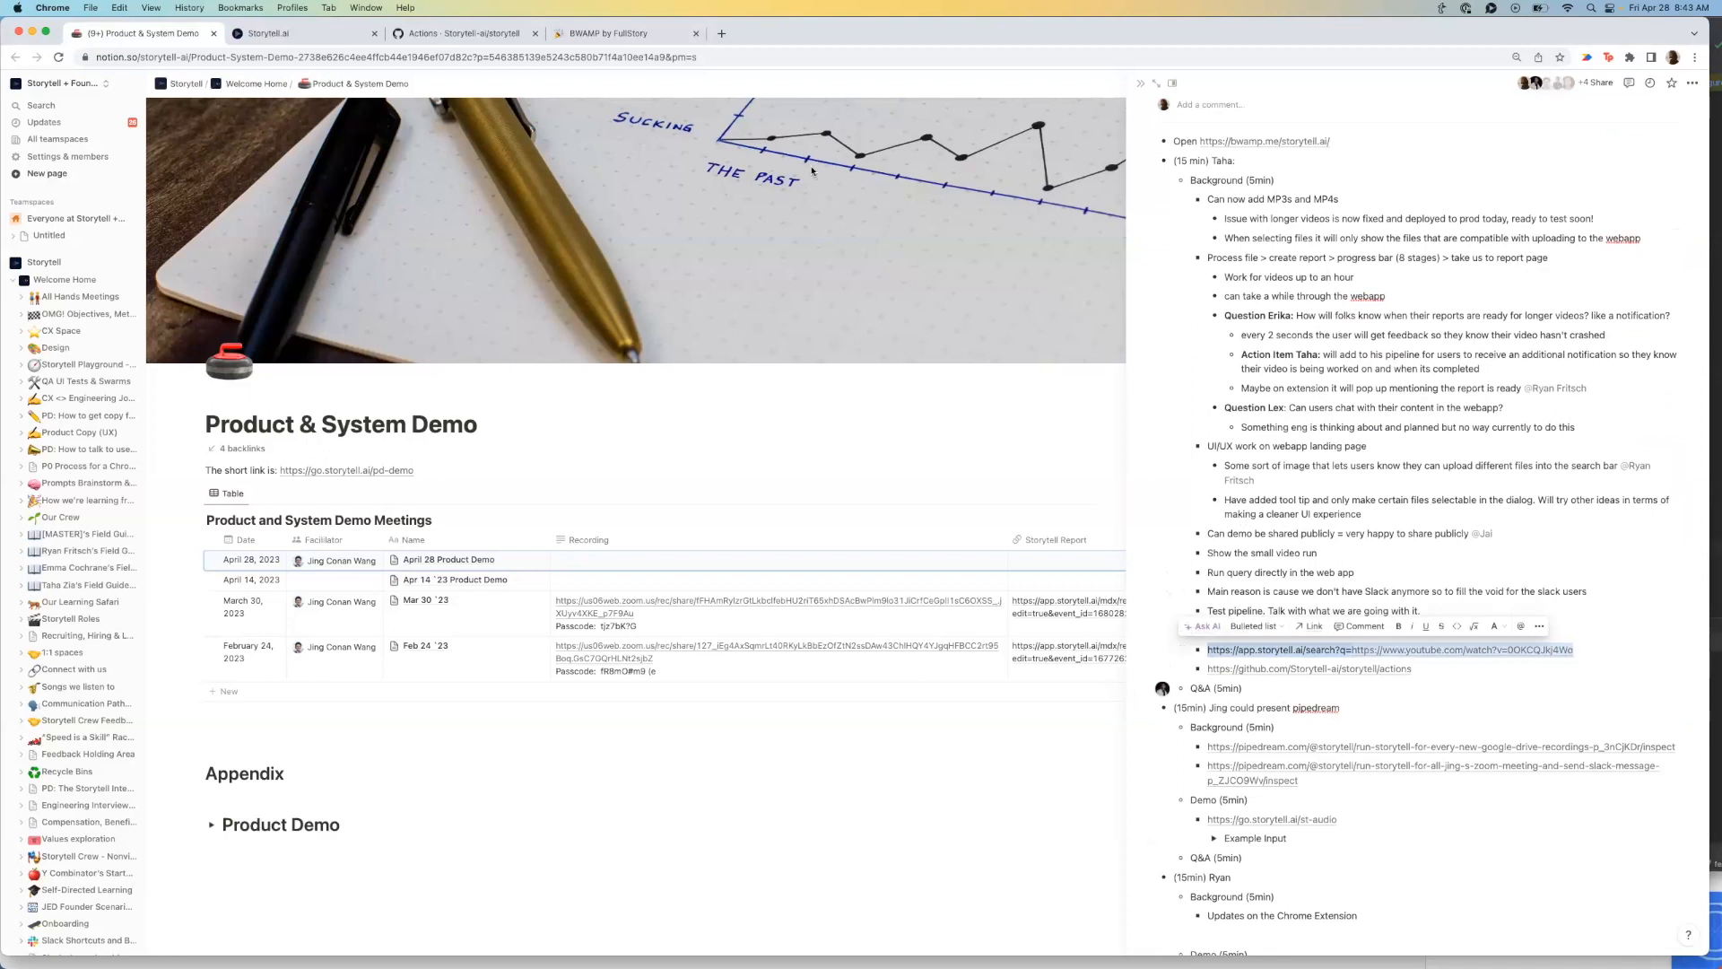
mouse_move(750, 52)
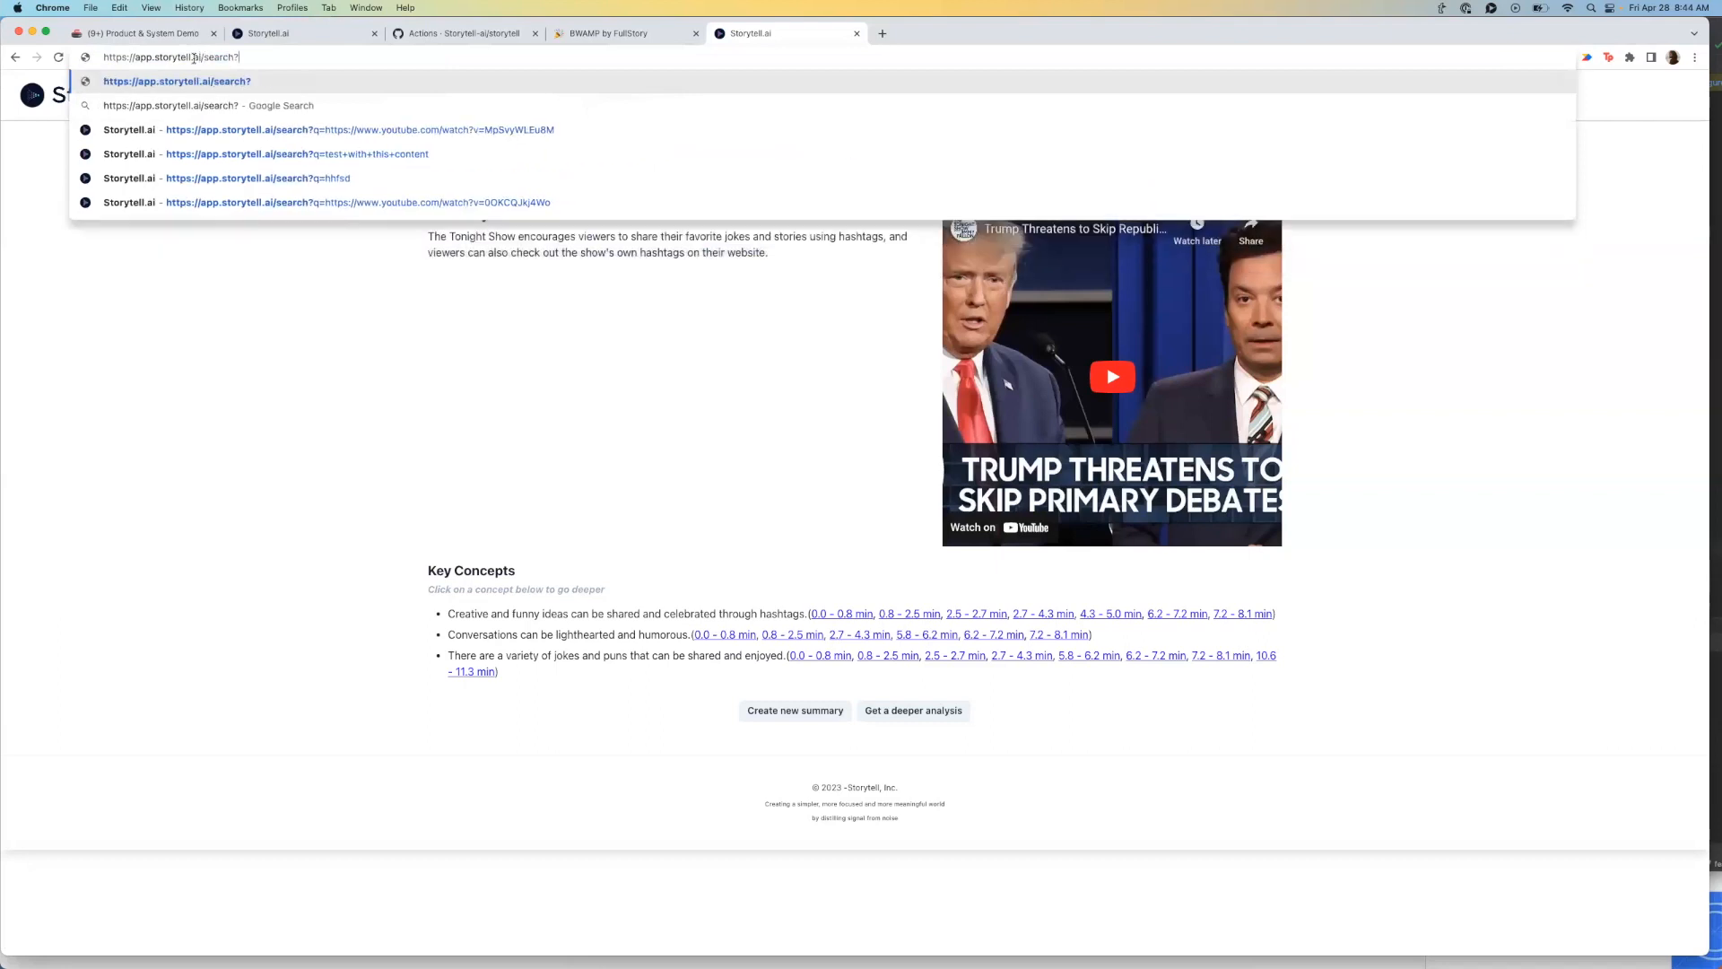
Step: Append the query parameter q=This+is+test+content to the app.storytell.ai/search address
type("q=")
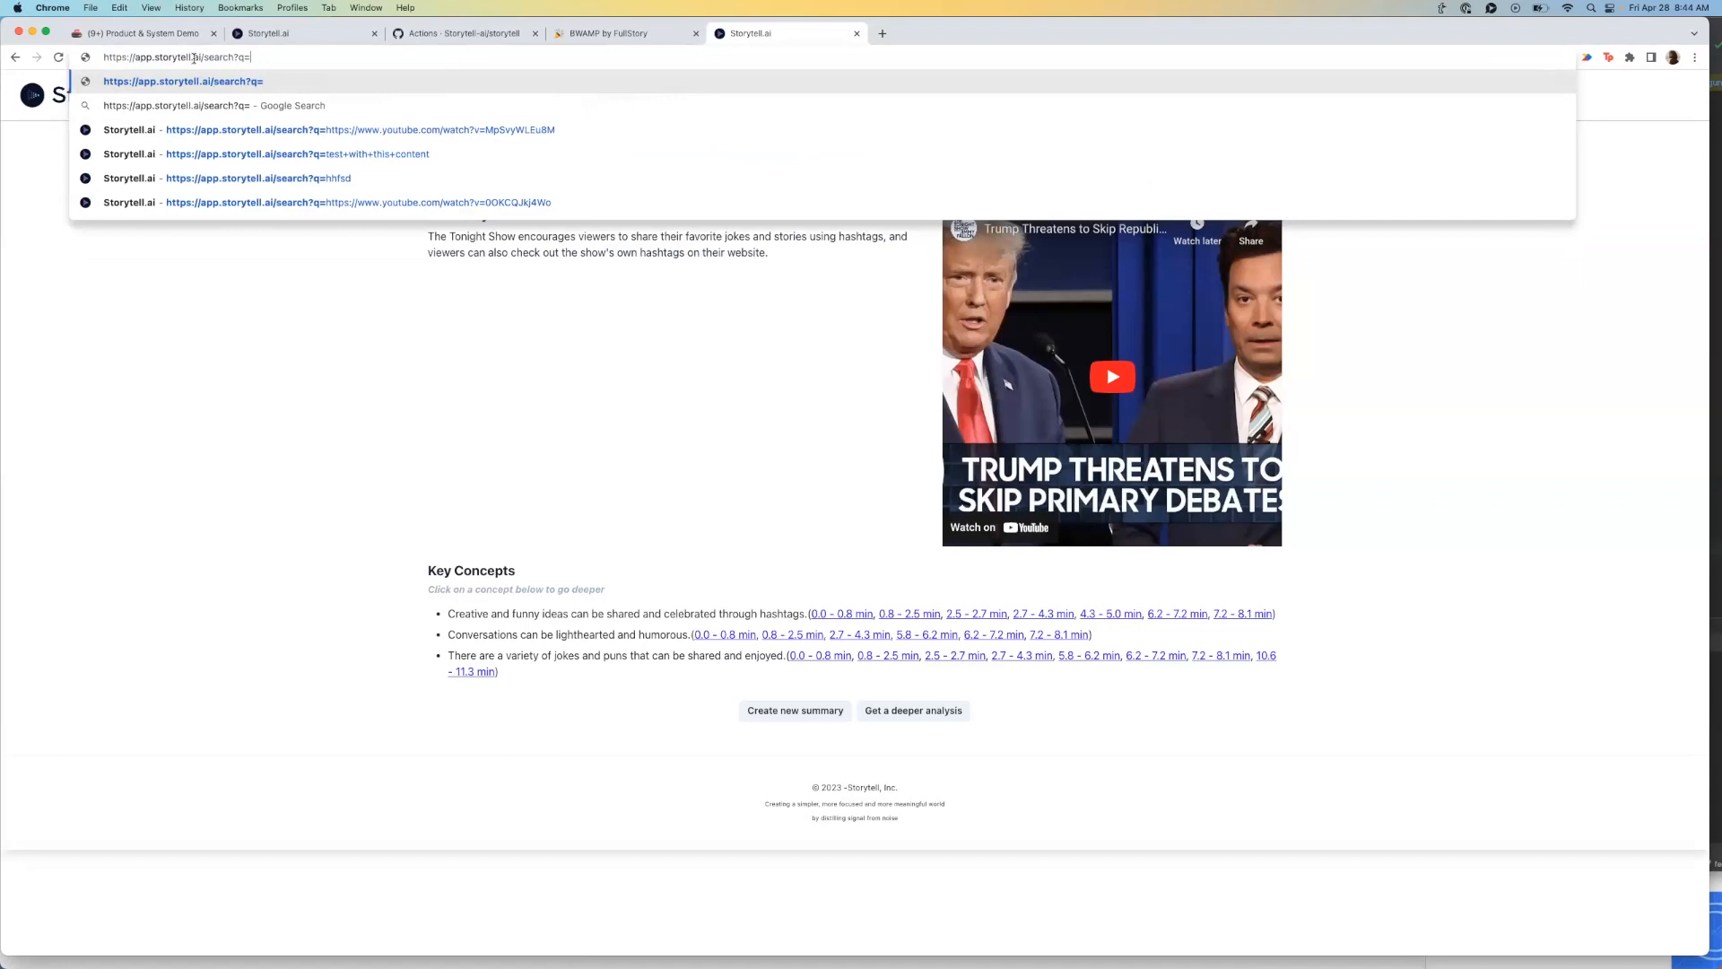
type("This+")
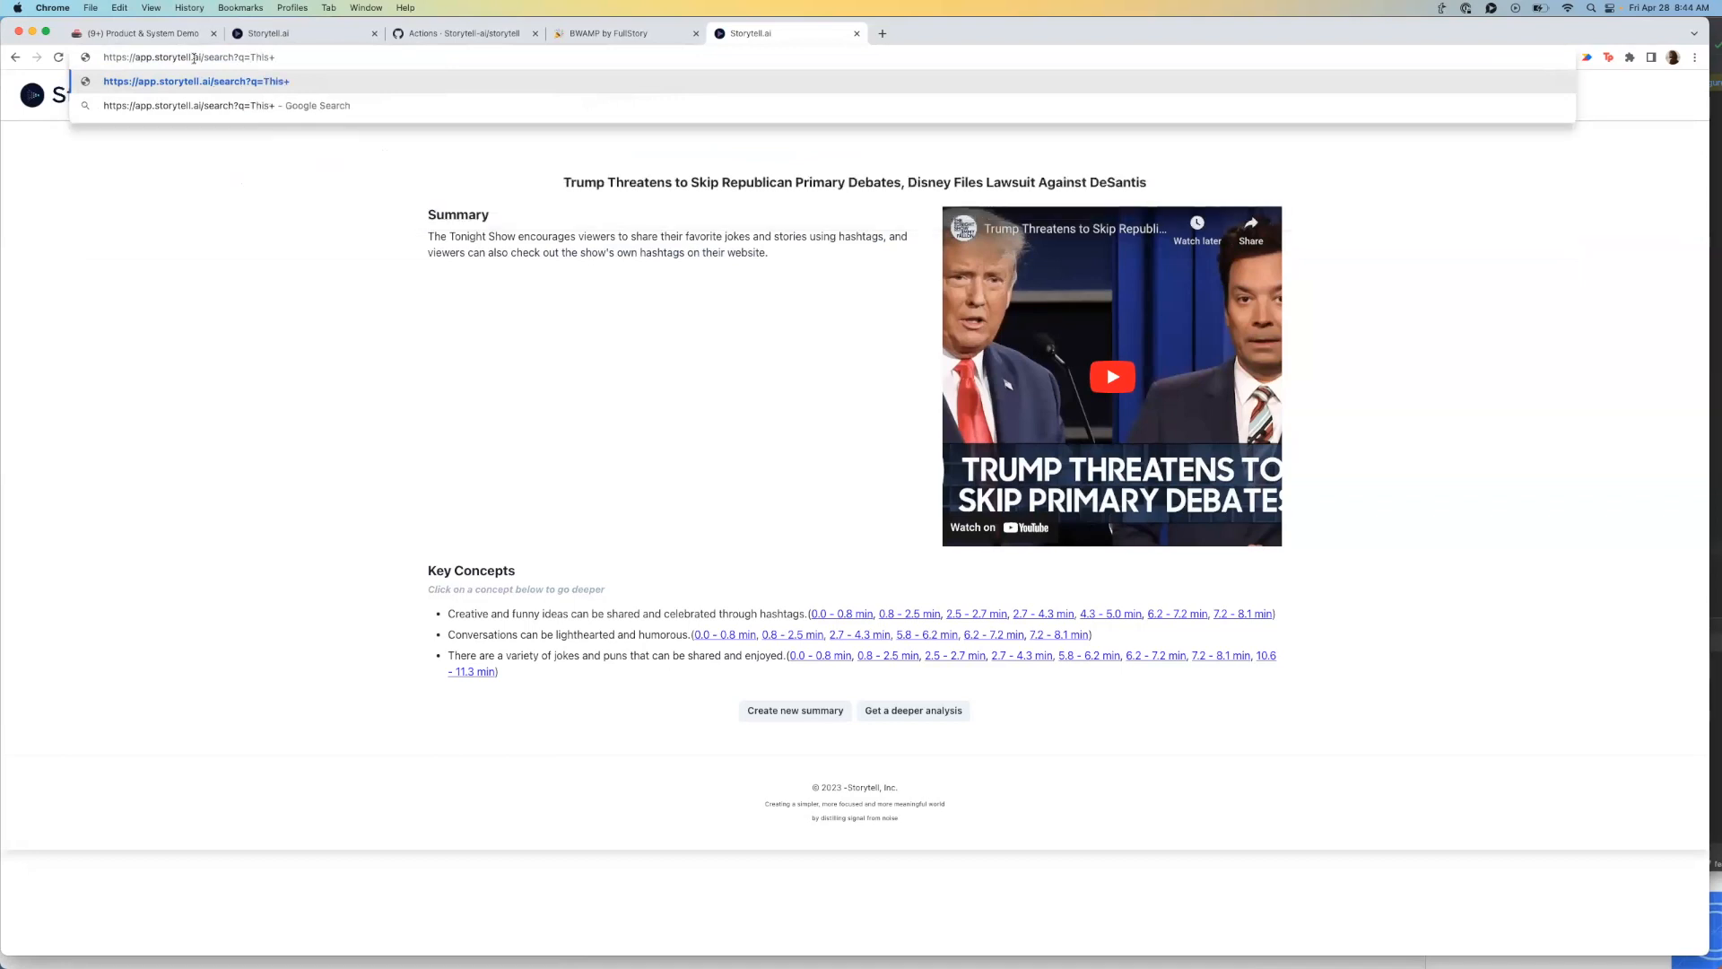
type("is tes")
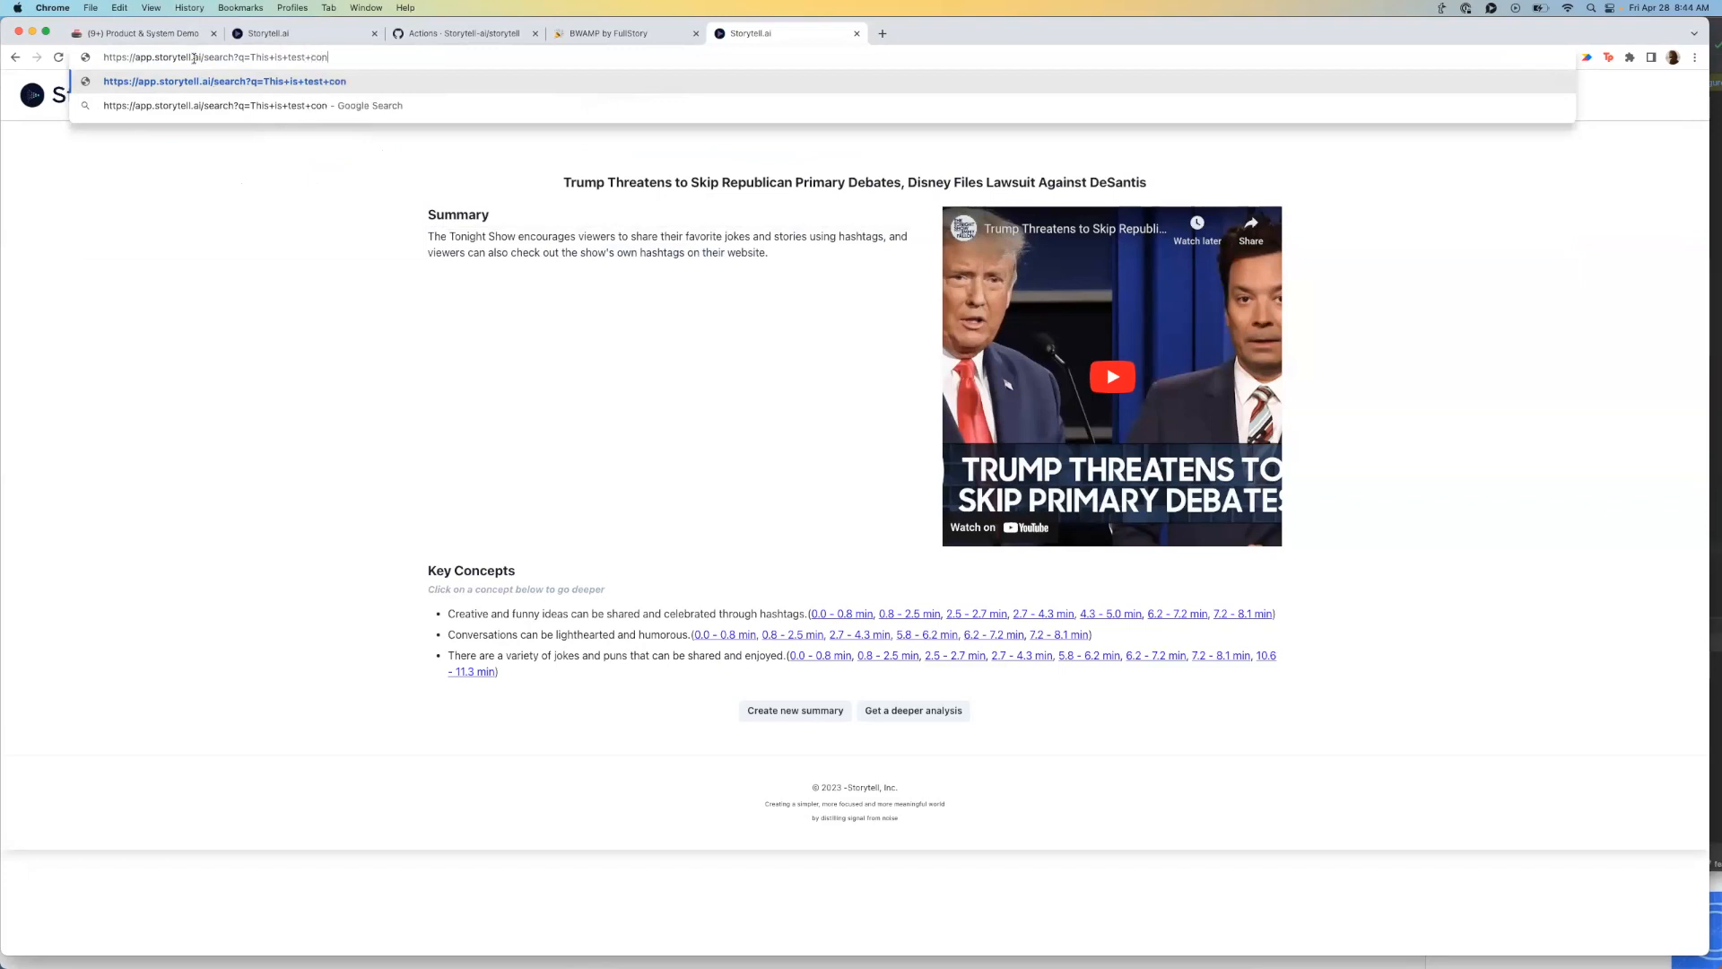
type("tent")
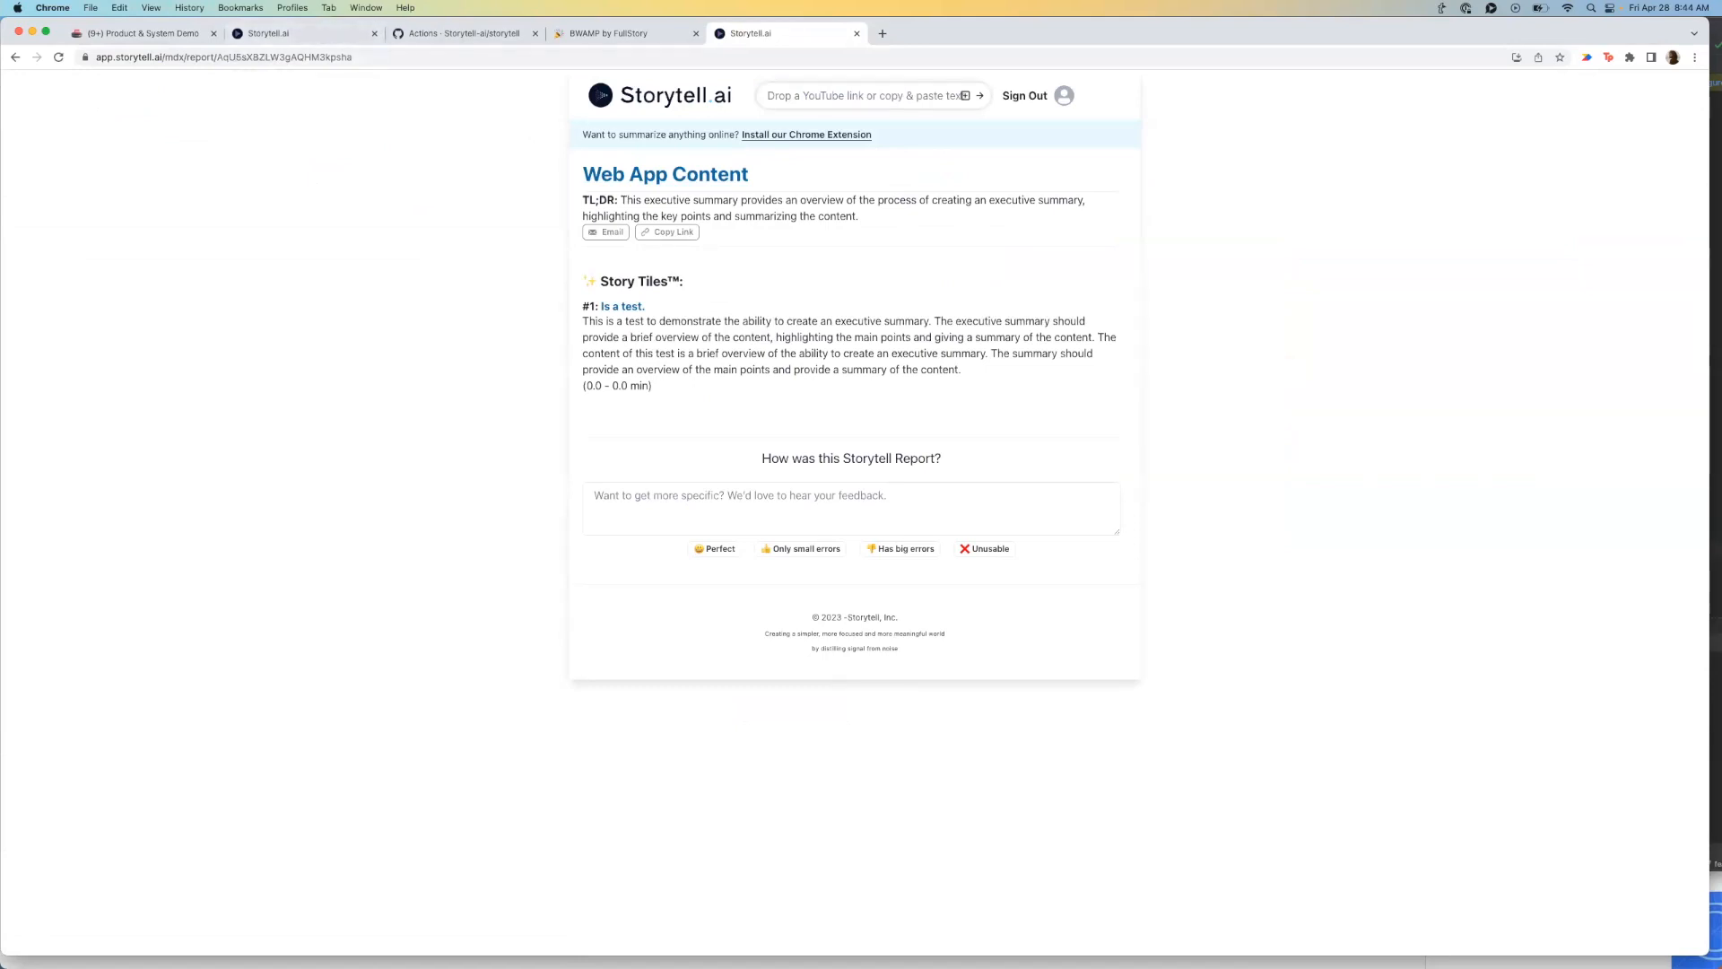
mouse_move(581, 531)
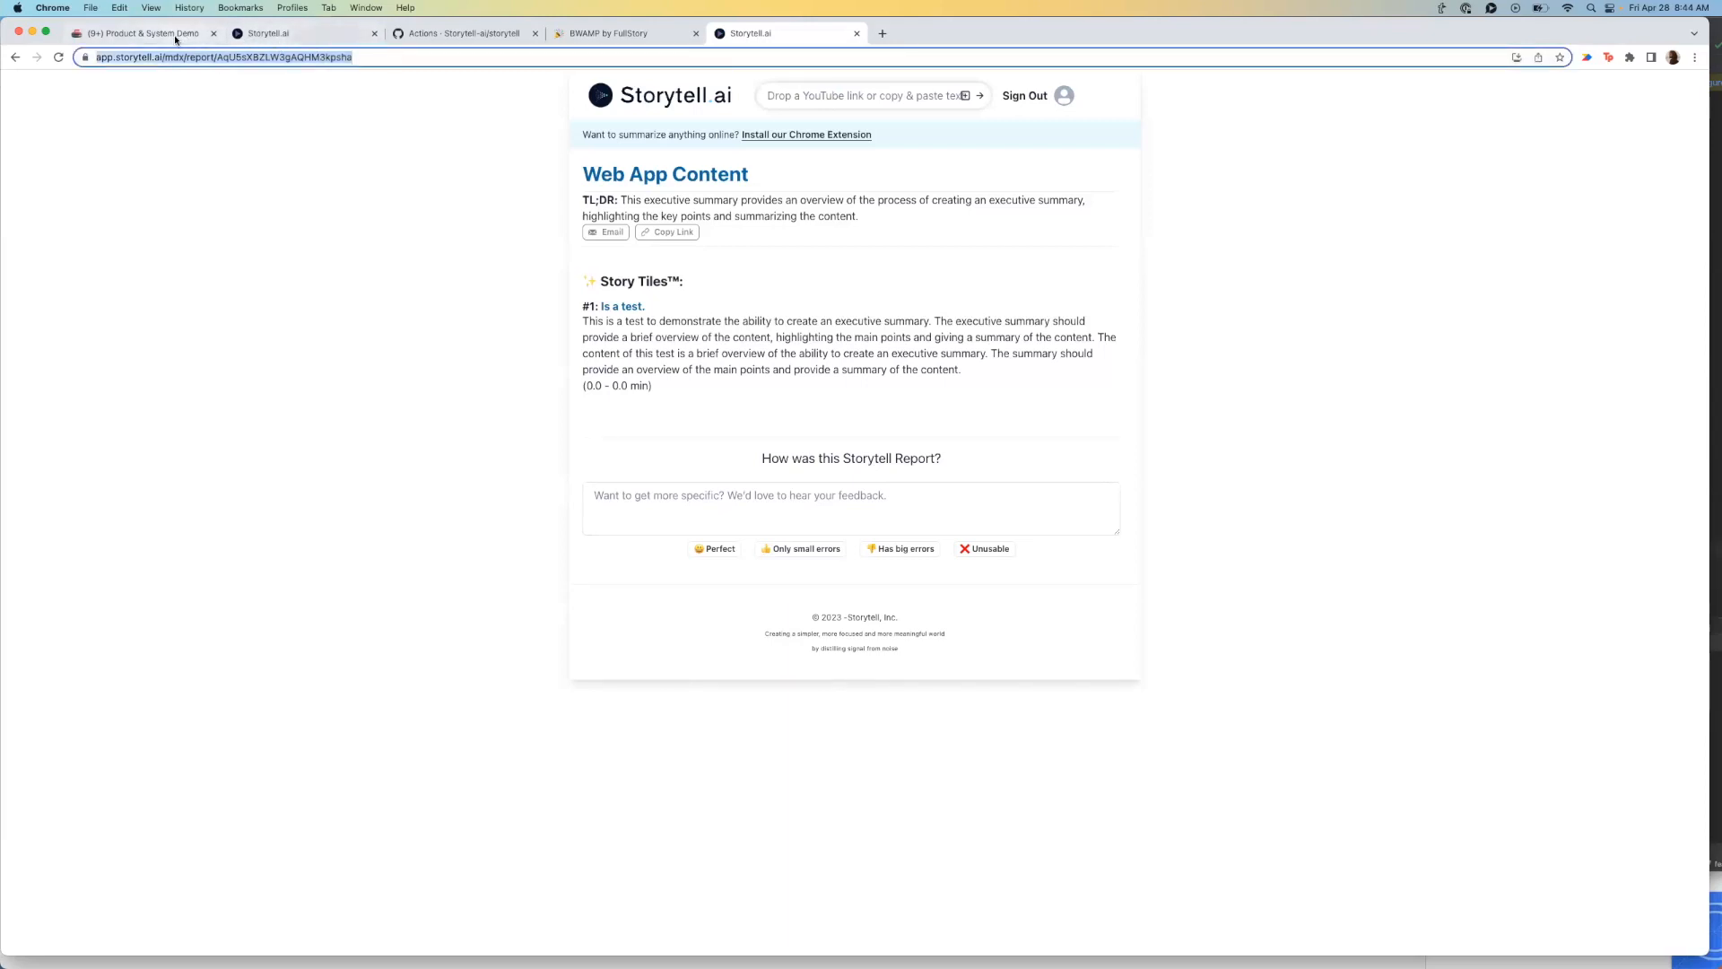
Step: Load the Web App Content report, then return to the Product & System Demo Notion notes
left_click(138, 32)
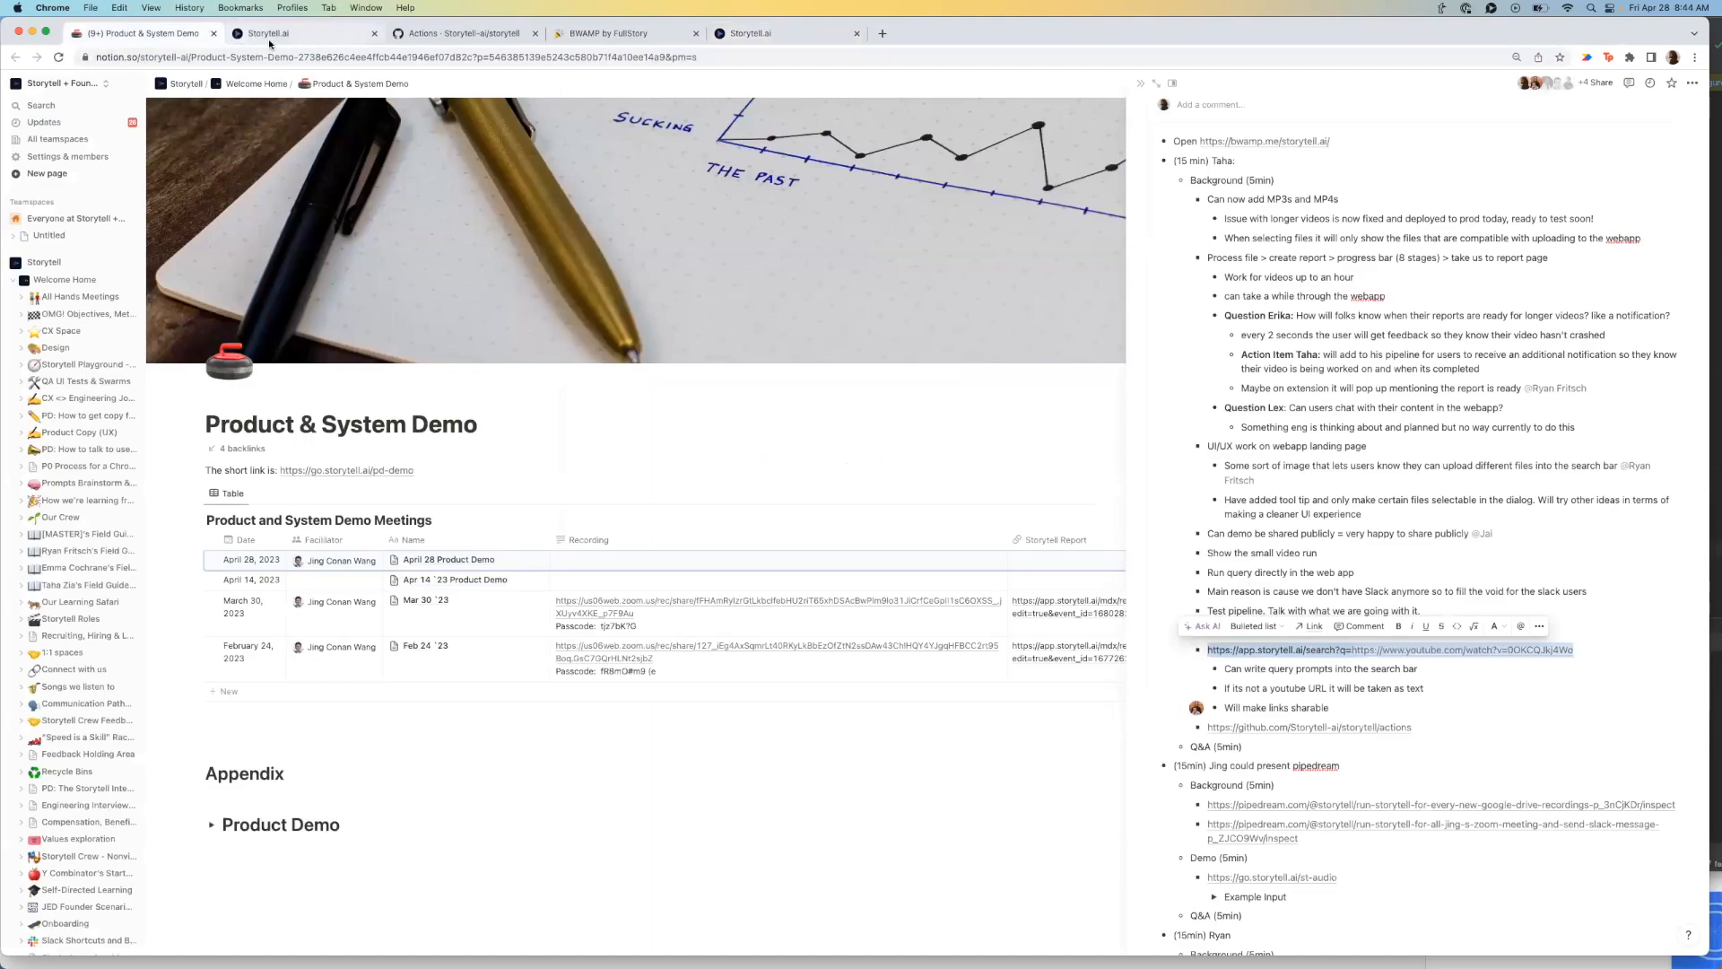